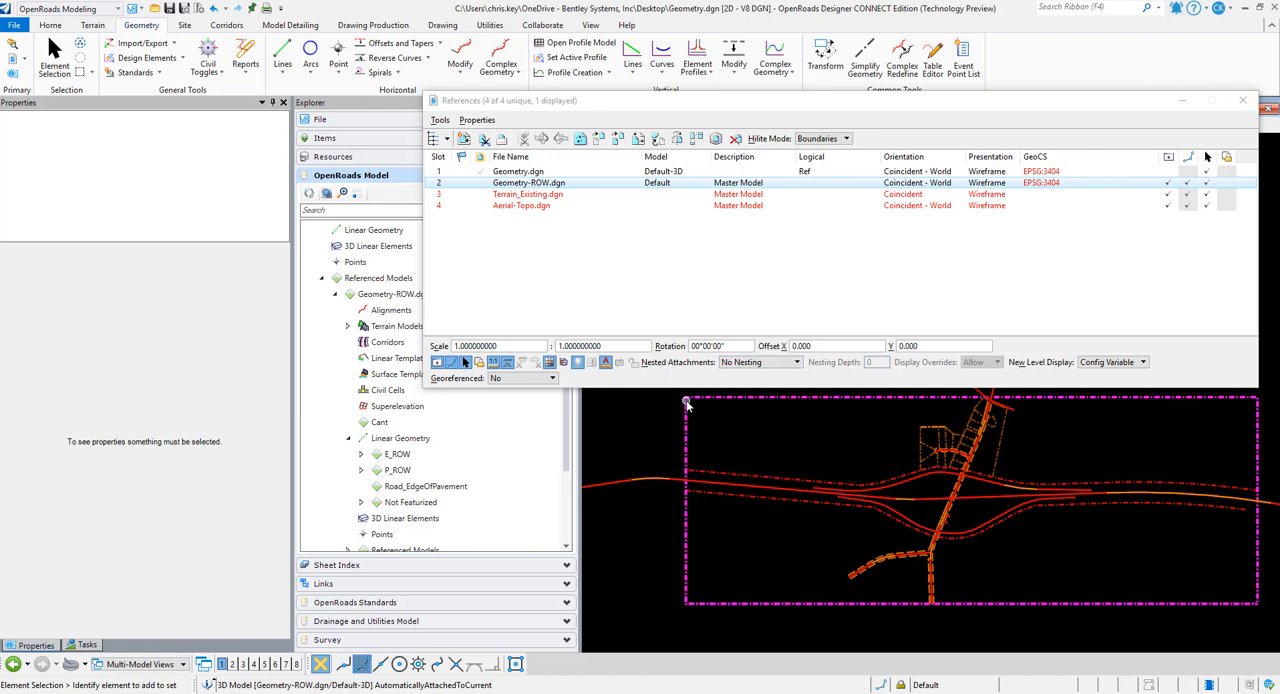
mouse_move(1028, 540)
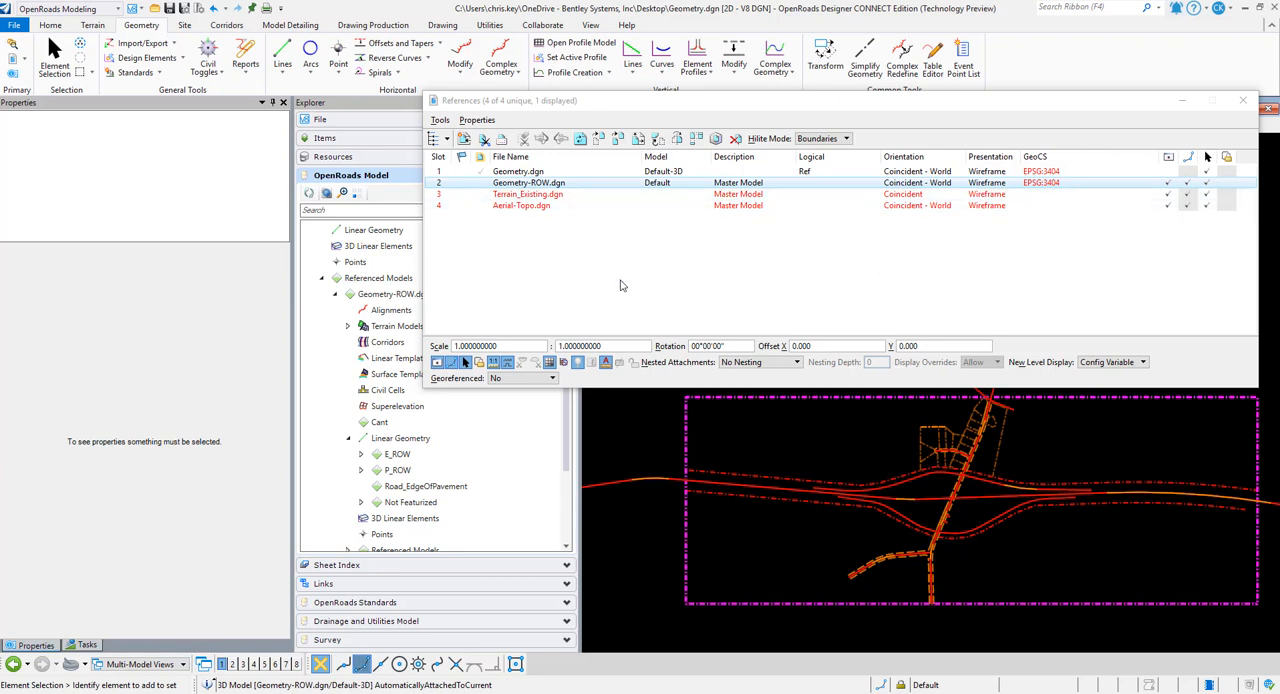
mouse_move(1096, 408)
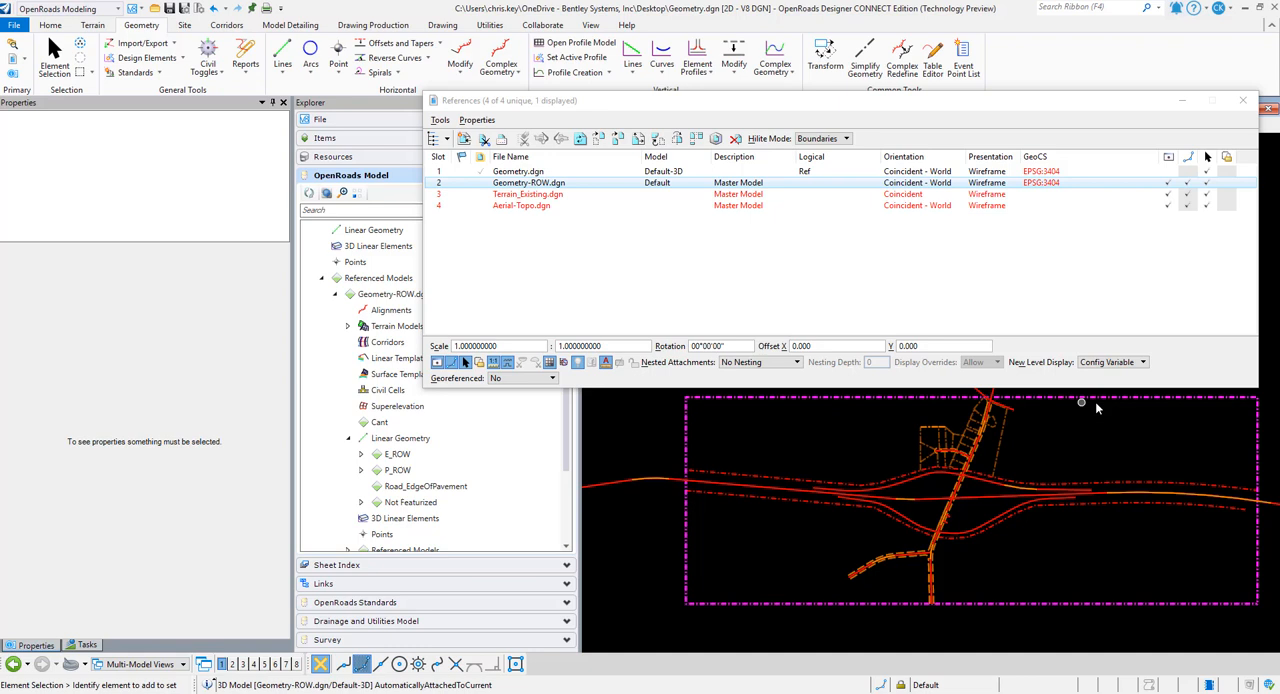
mouse_move(1270, 592)
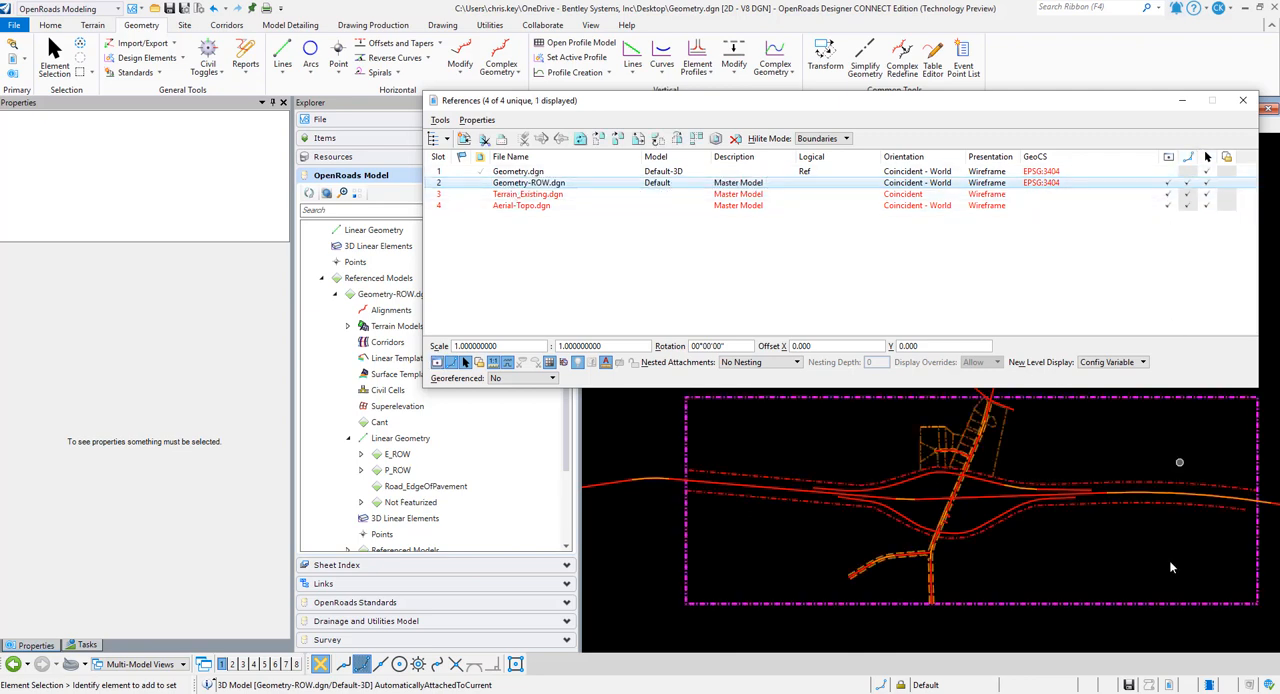
mouse_move(772, 416)
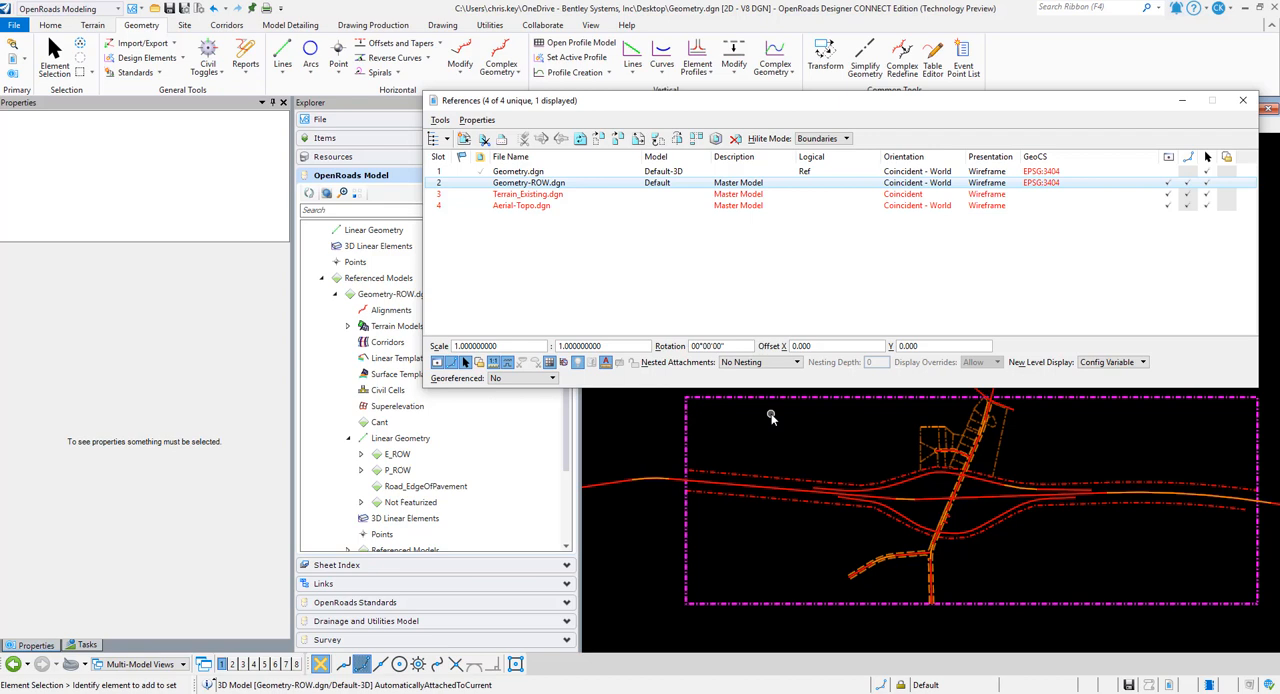
mouse_move(996, 428)
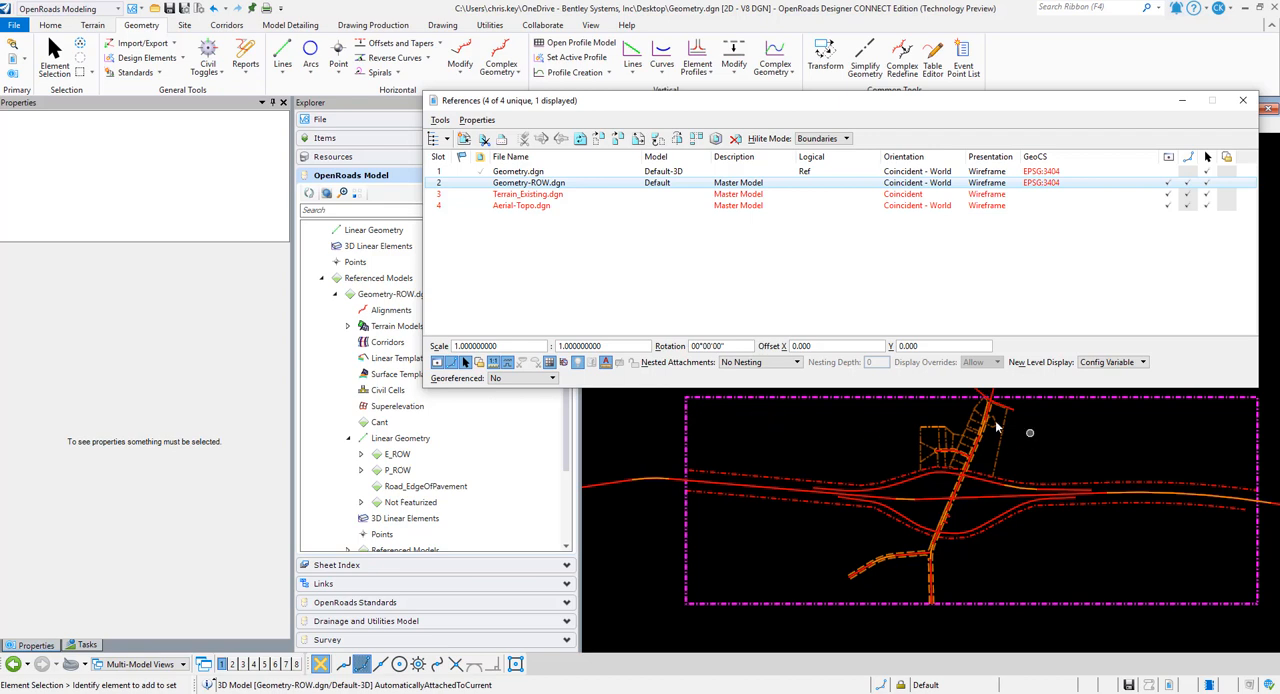
- Expand Referenced Models > Geometry-ROW.dgn > Linear Geometry and inspect the P_ROW and E_ROW entries
left_click(518, 172)
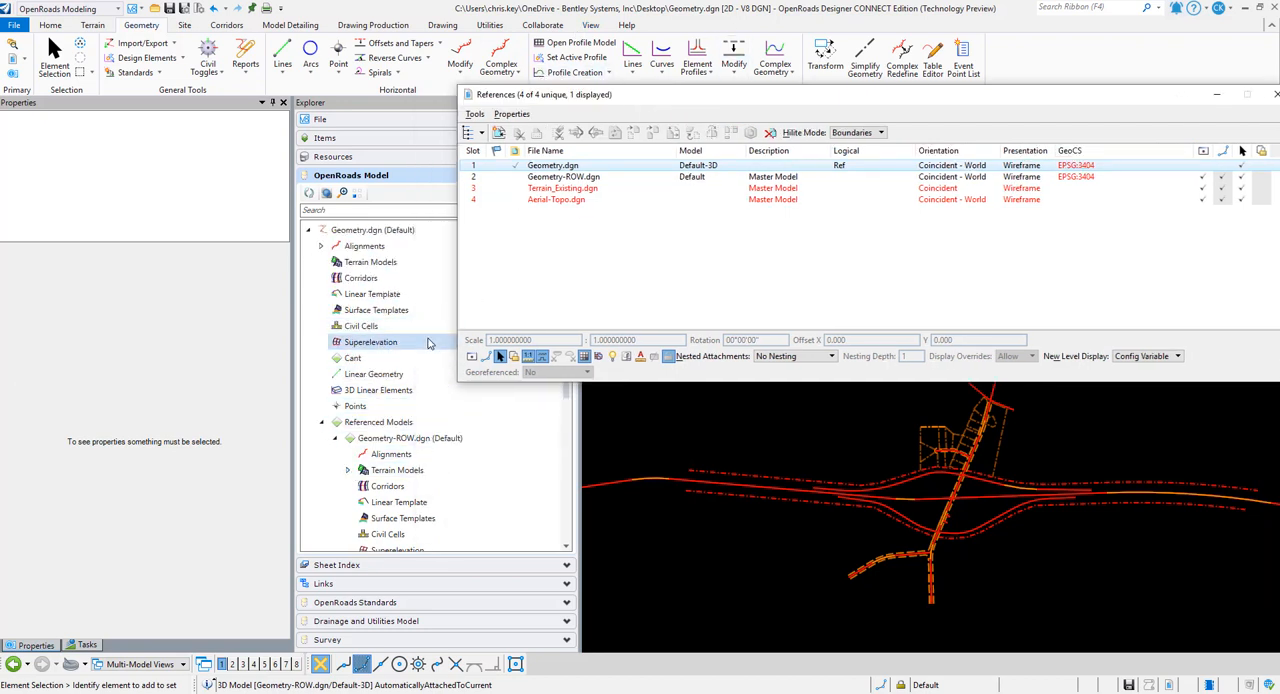
left_click(356, 230)
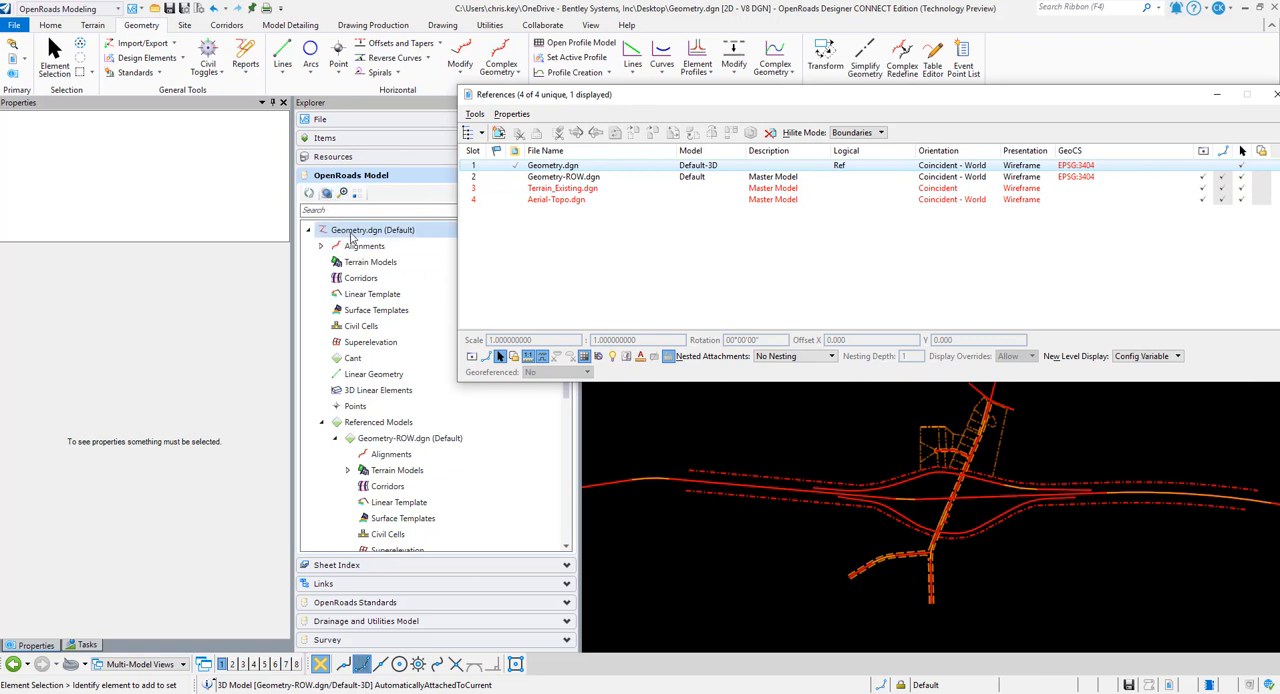
left_click(378, 420)
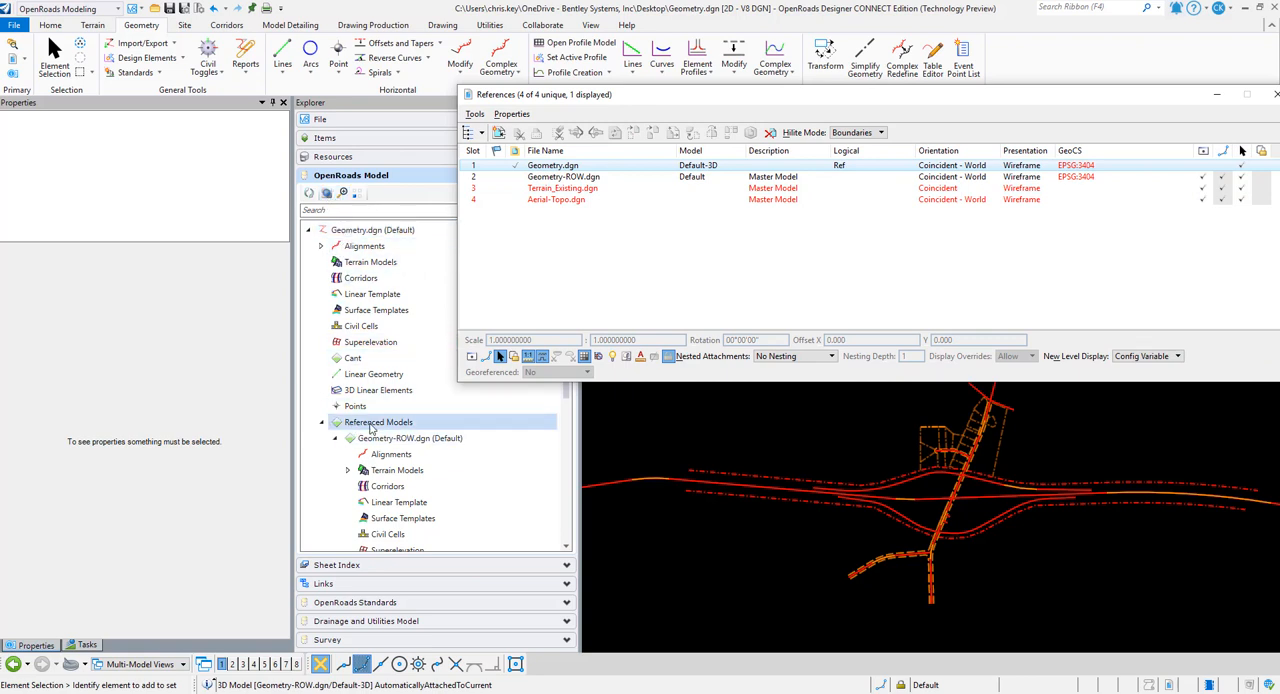
left_click(392, 452)
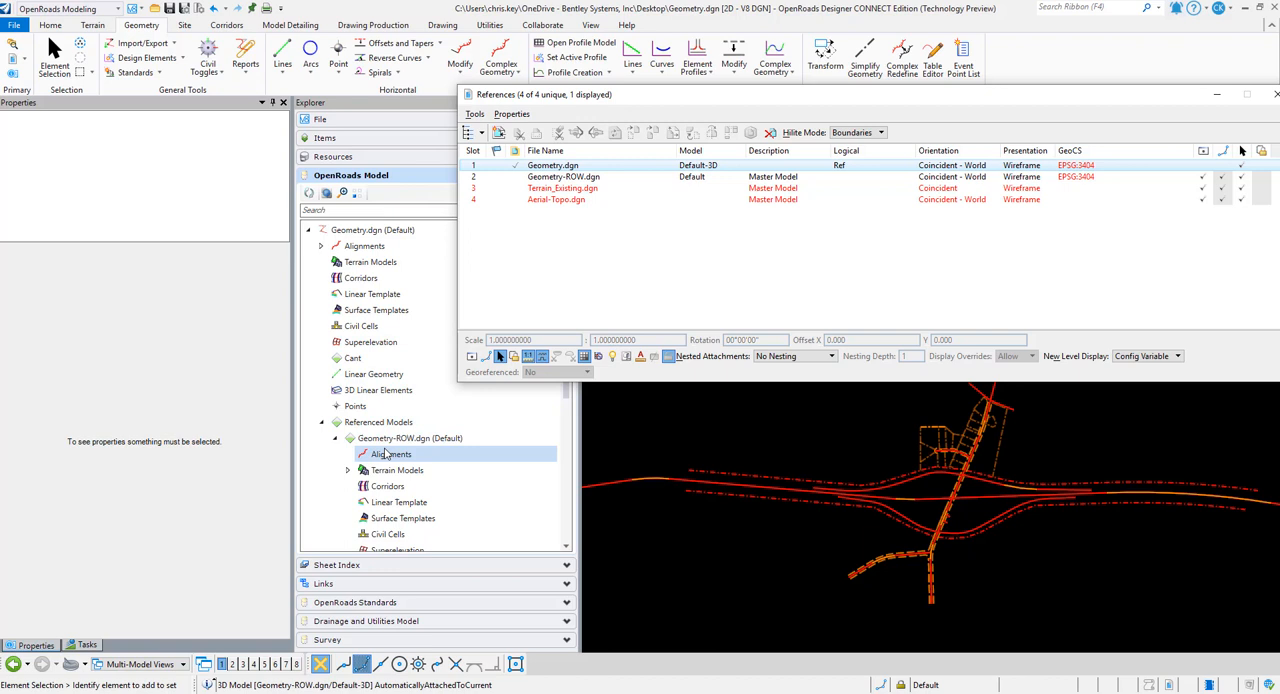
left_click(360, 486)
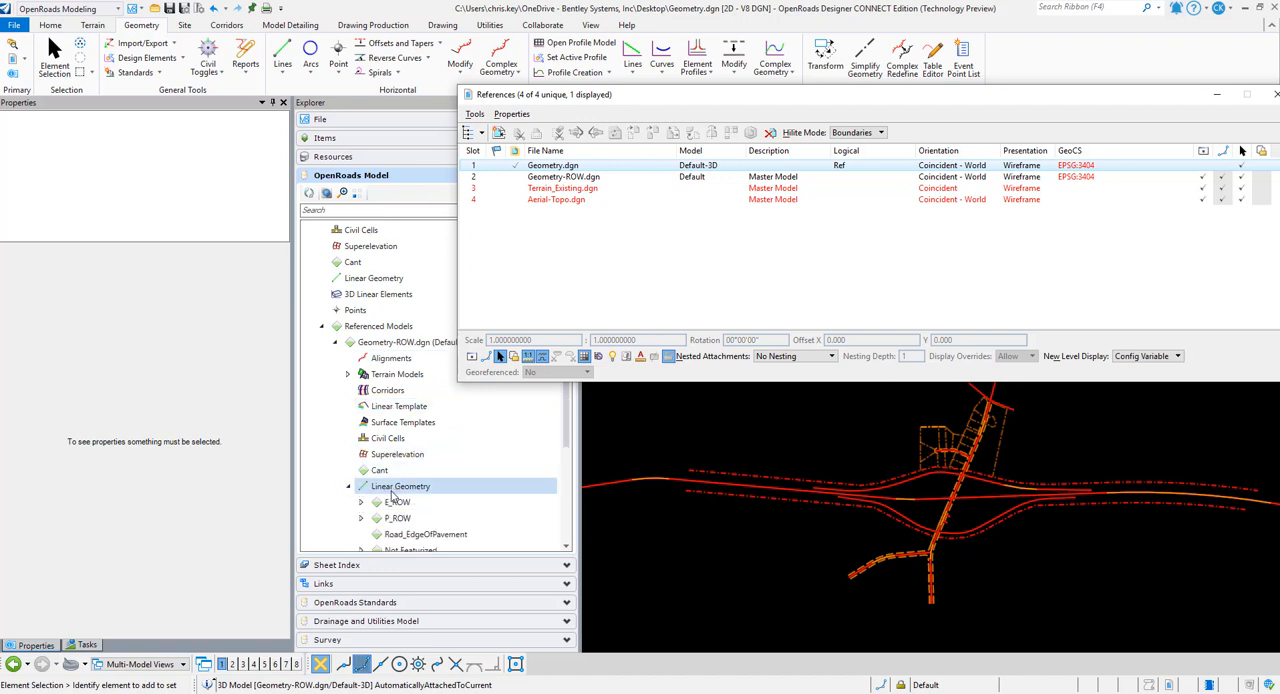
left_click(396, 516)
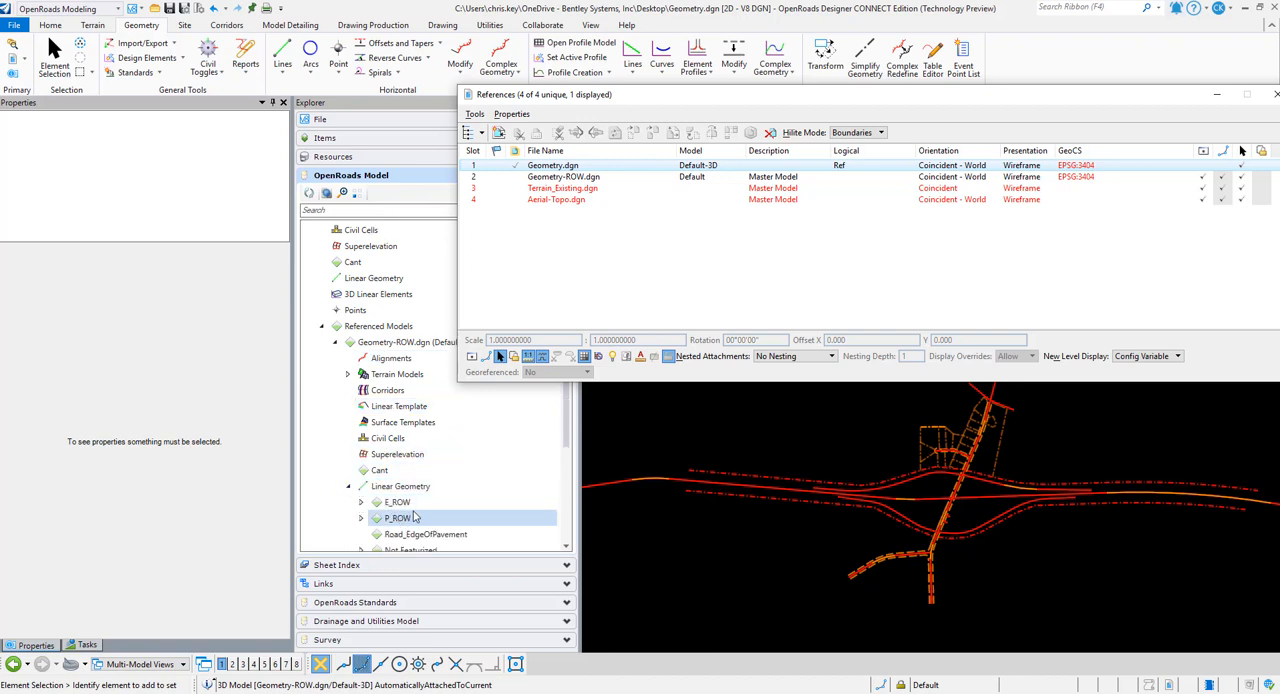
left_click(396, 500)
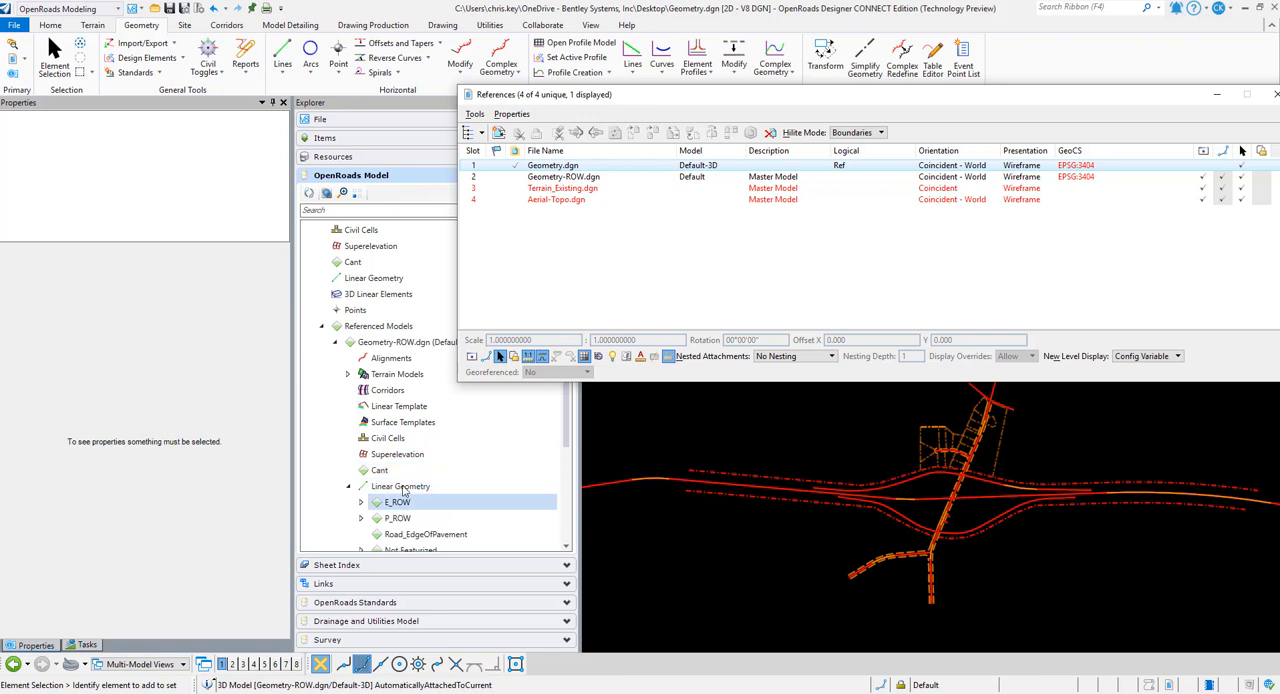
- Merge the Geometry-ROW.dgn reference into master and confirm the alert
right_click(564, 176)
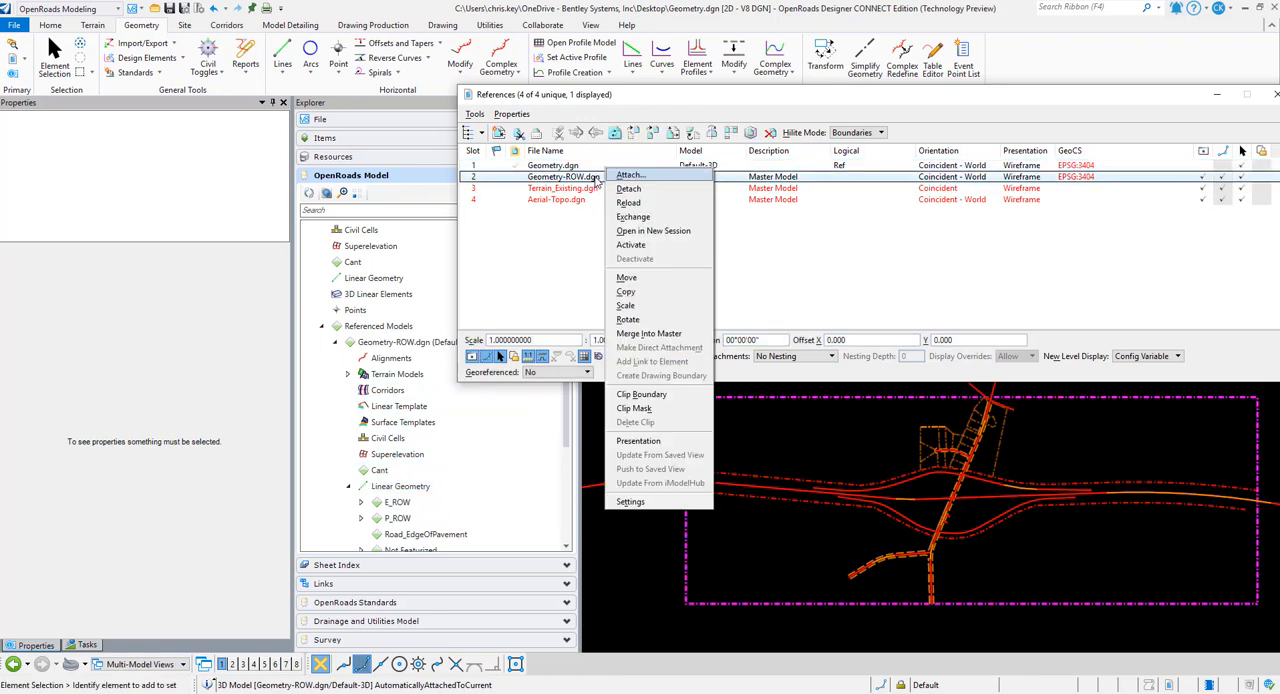
left_click(648, 332)
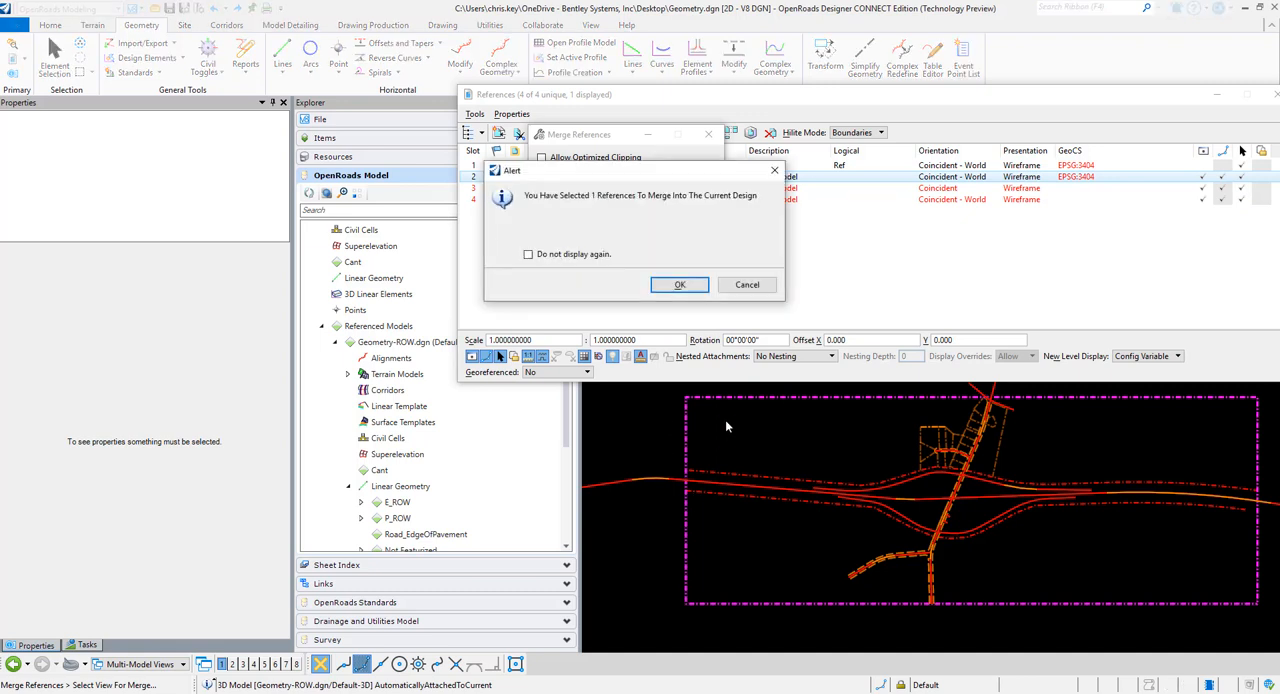
left_click(680, 284)
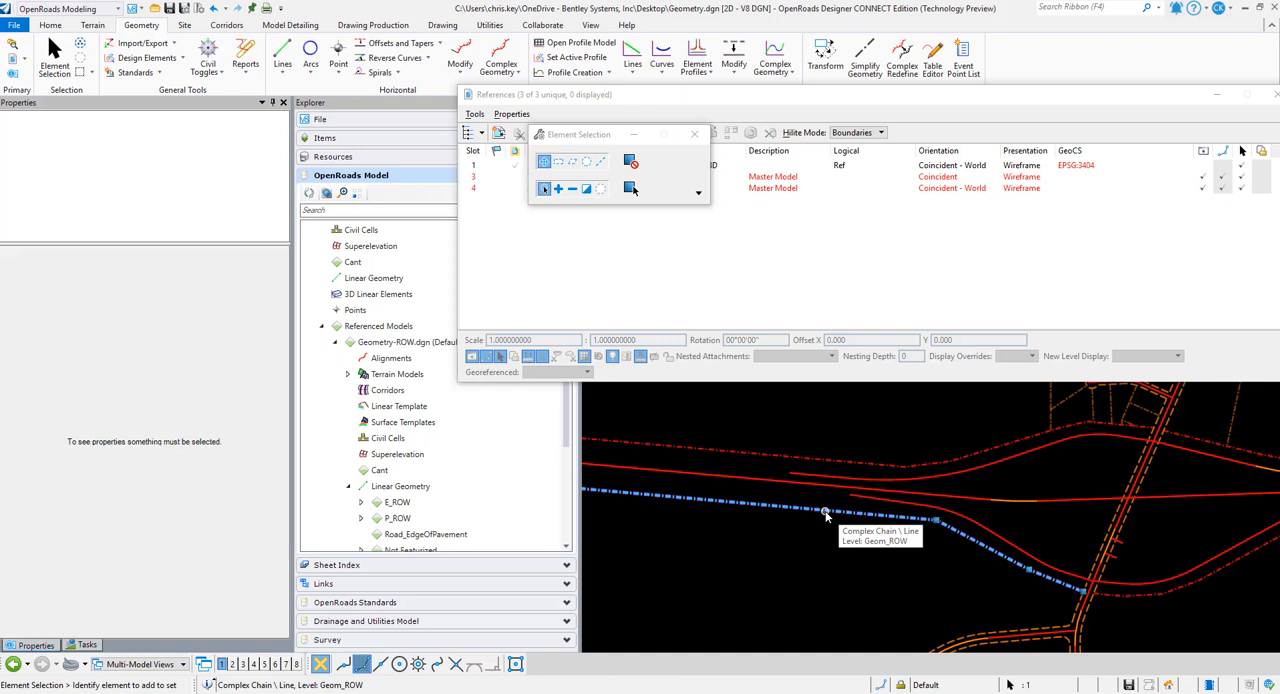
- Undo the Merge References so Geometry-ROW.dgn is a reference attachment again
left_click(824, 516)
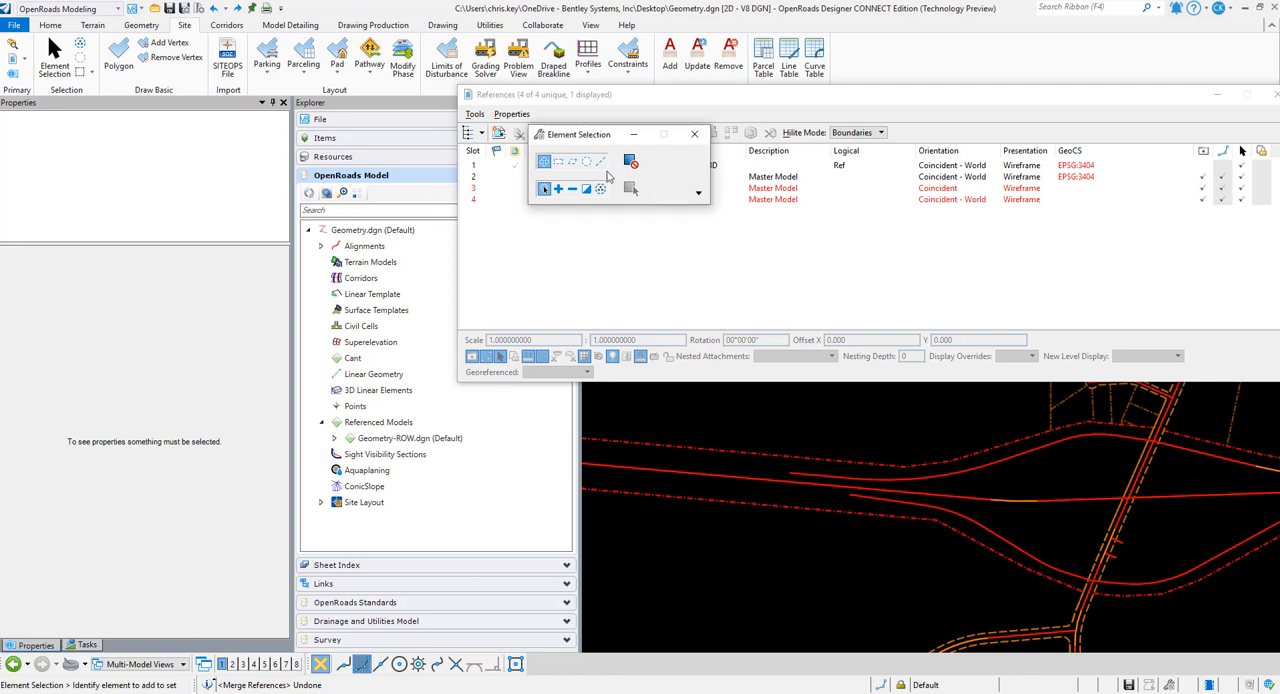
left_click_drag(584, 132, 690, 332)
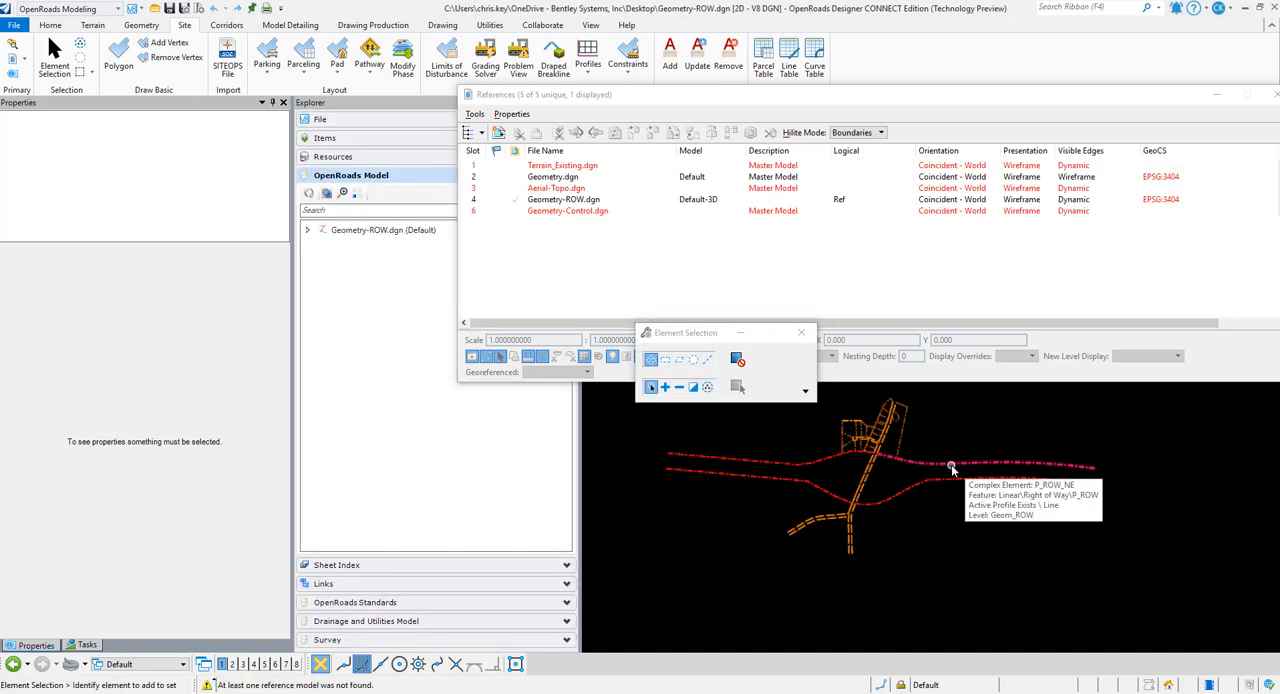
mouse_move(972, 592)
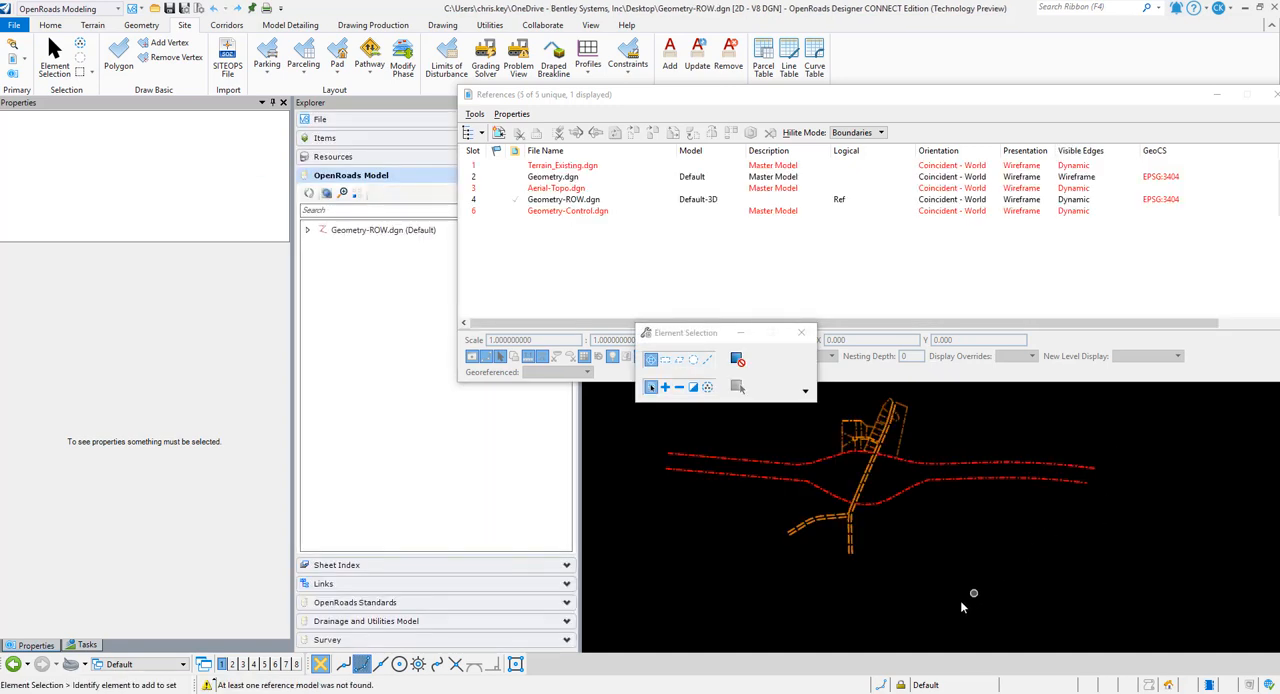
mouse_move(988, 404)
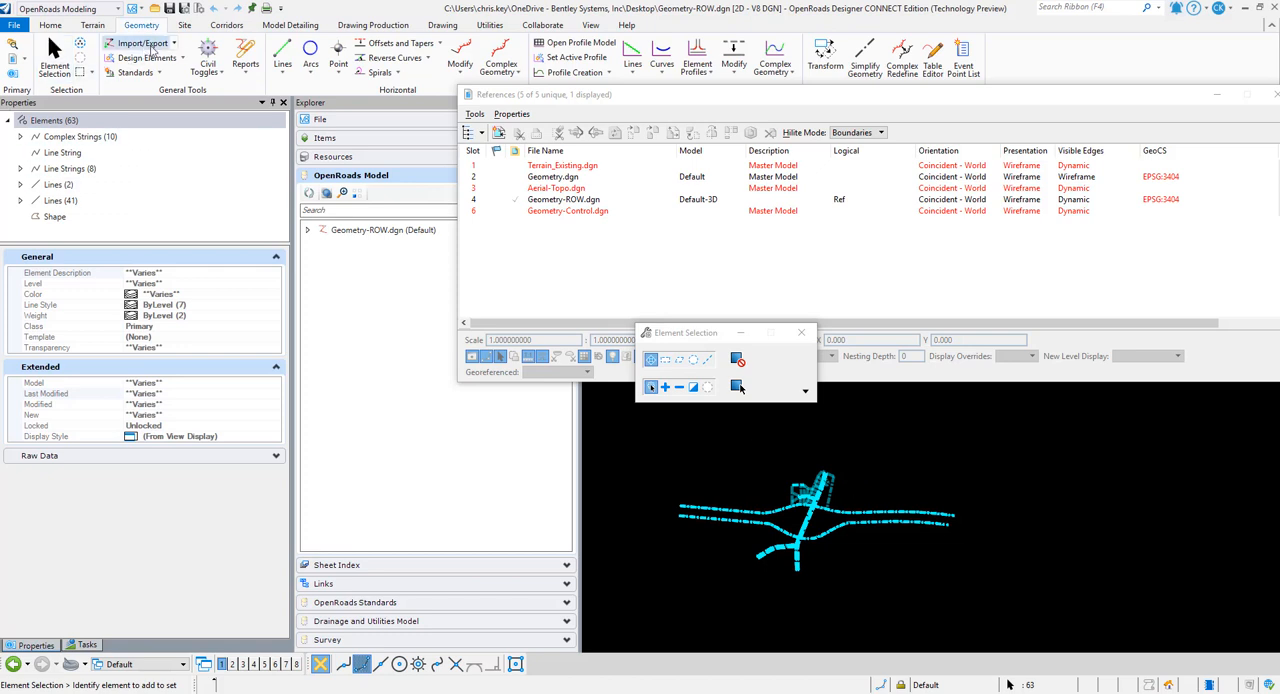
- Start Export Geometry from Import/Export to save the ROW geometry as LandXML
left_click(140, 44)
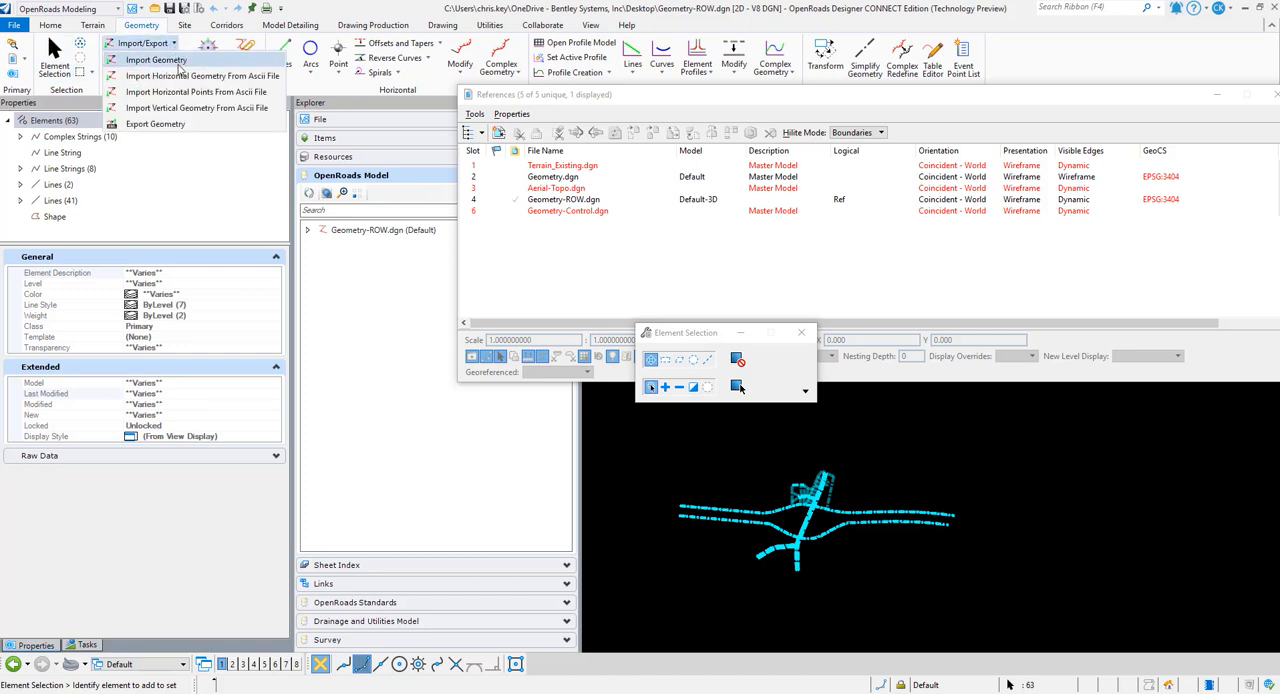
left_click(156, 124)
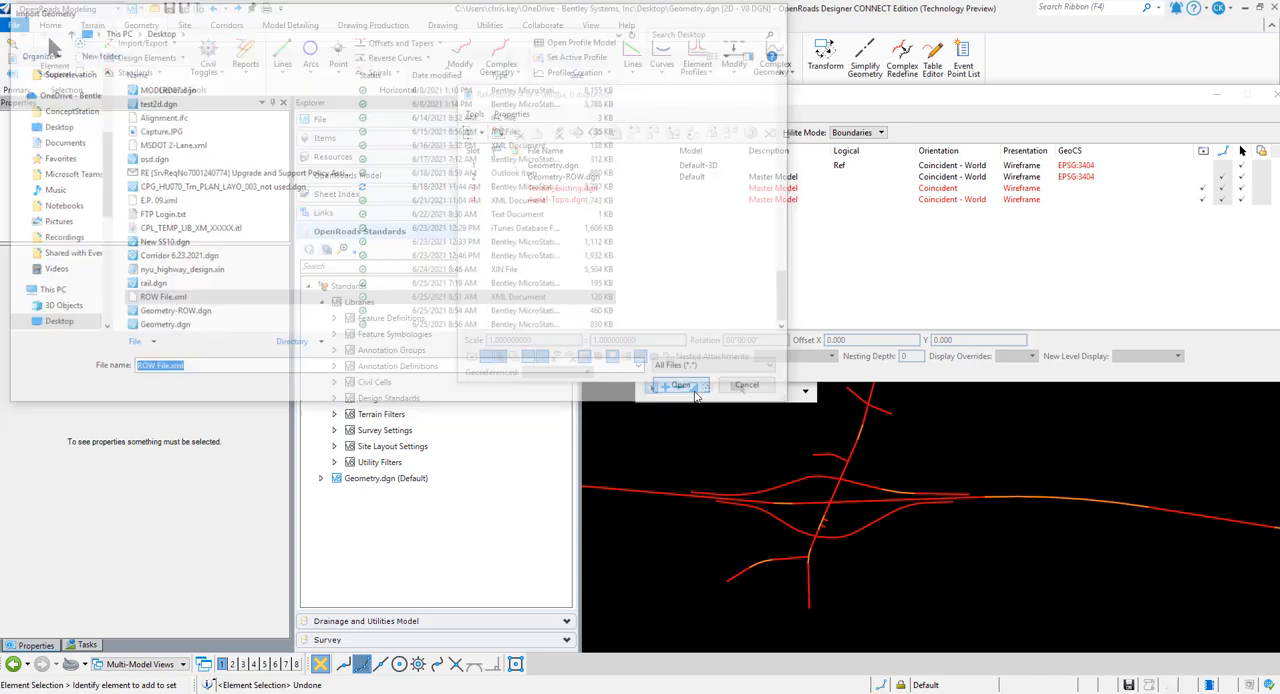
- Open the exported ROW .xml file for Import Geometry in Geometry.dgn
left_click(680, 386)
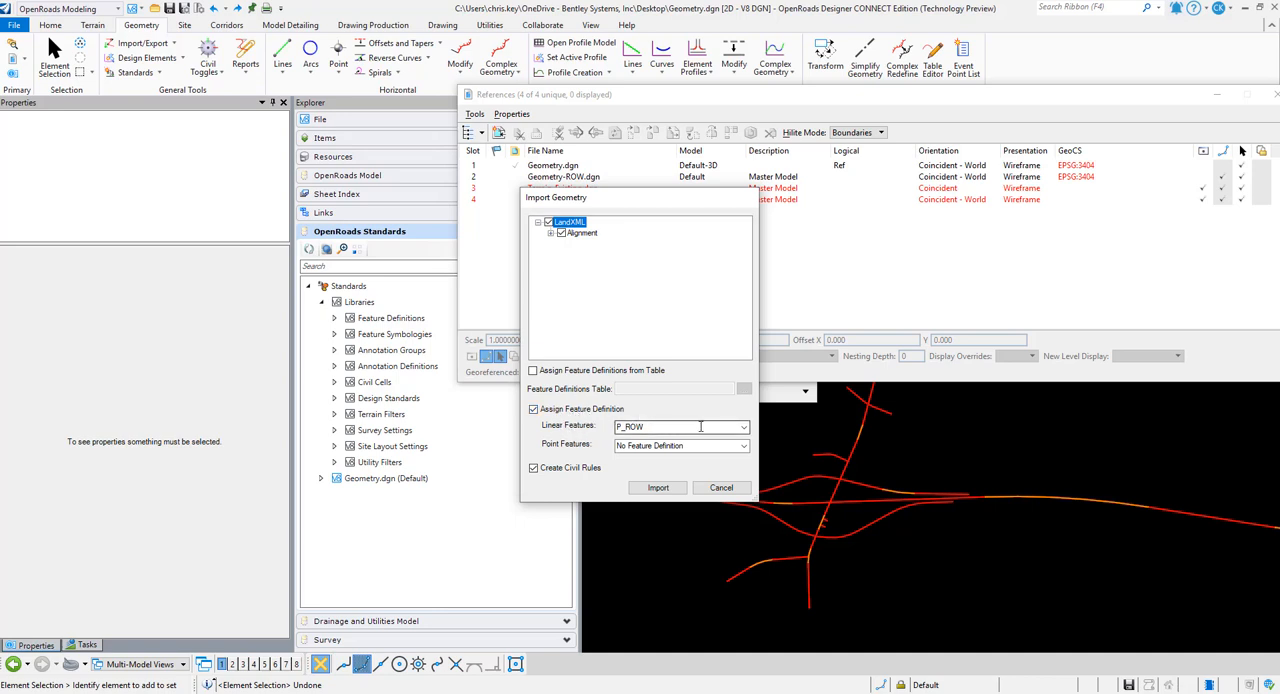
- Import the checked LandXML alignments as civil geometry with P_ROW as the linear feature definition
left_click(744, 428)
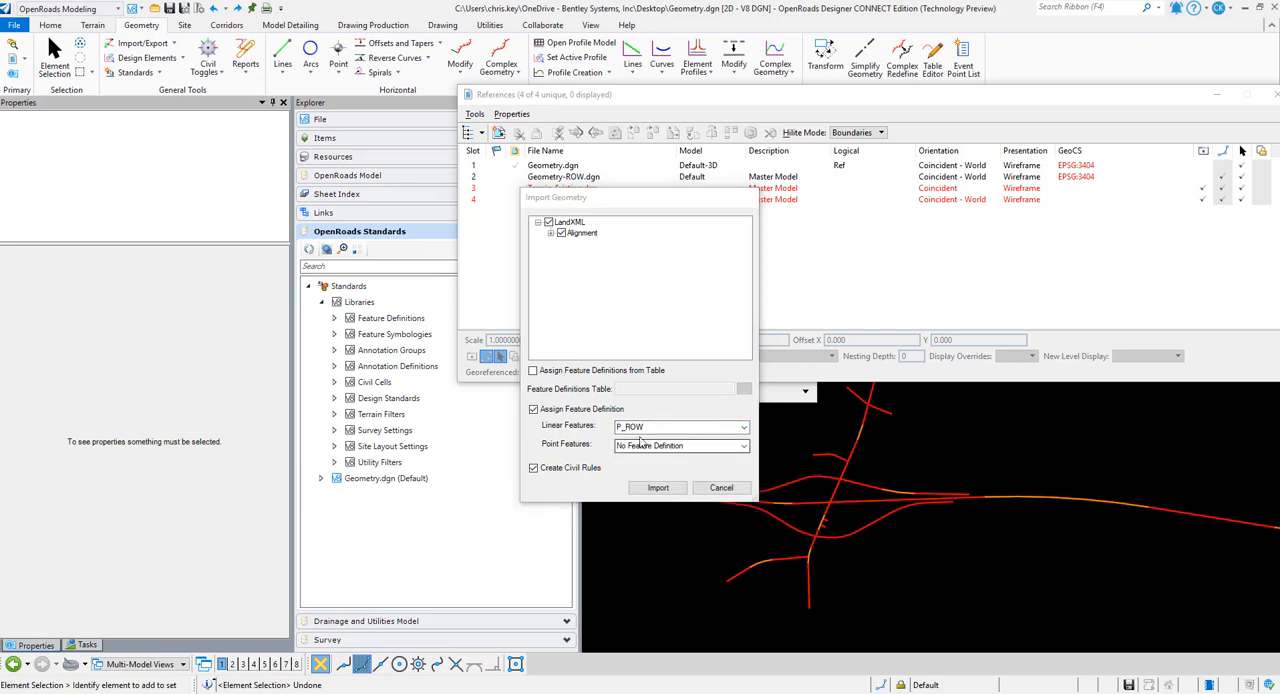
left_click(532, 468)
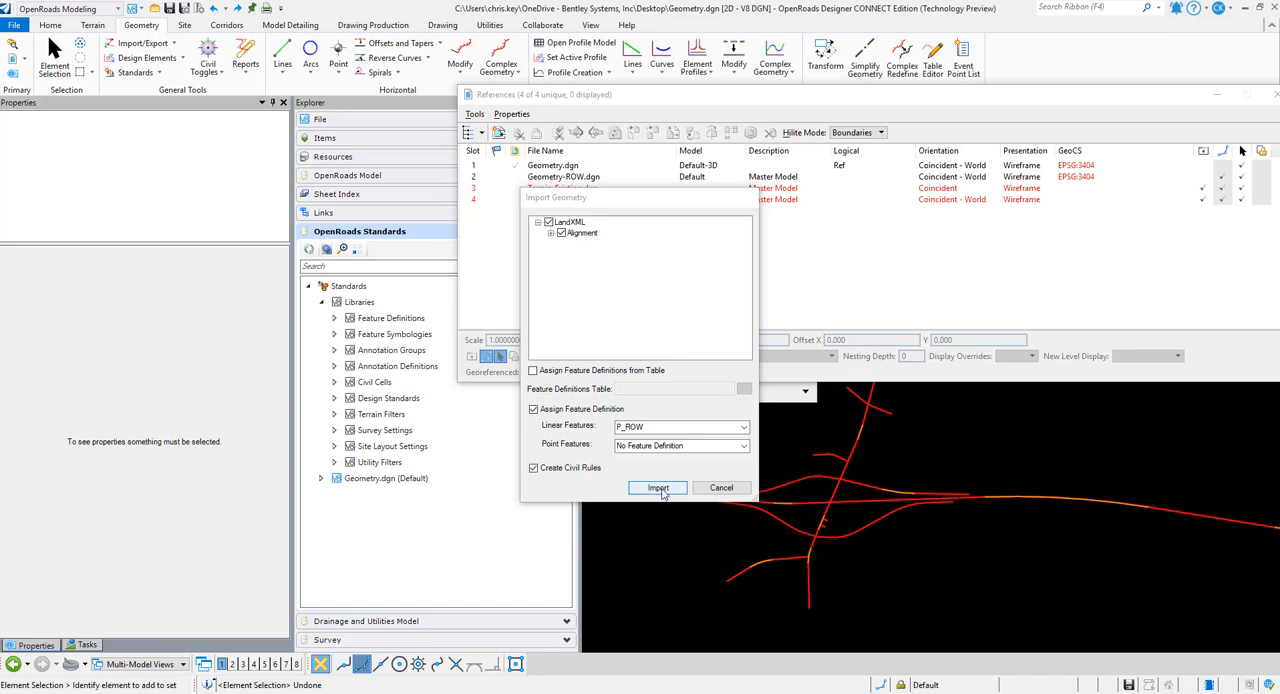
left_click(658, 488)
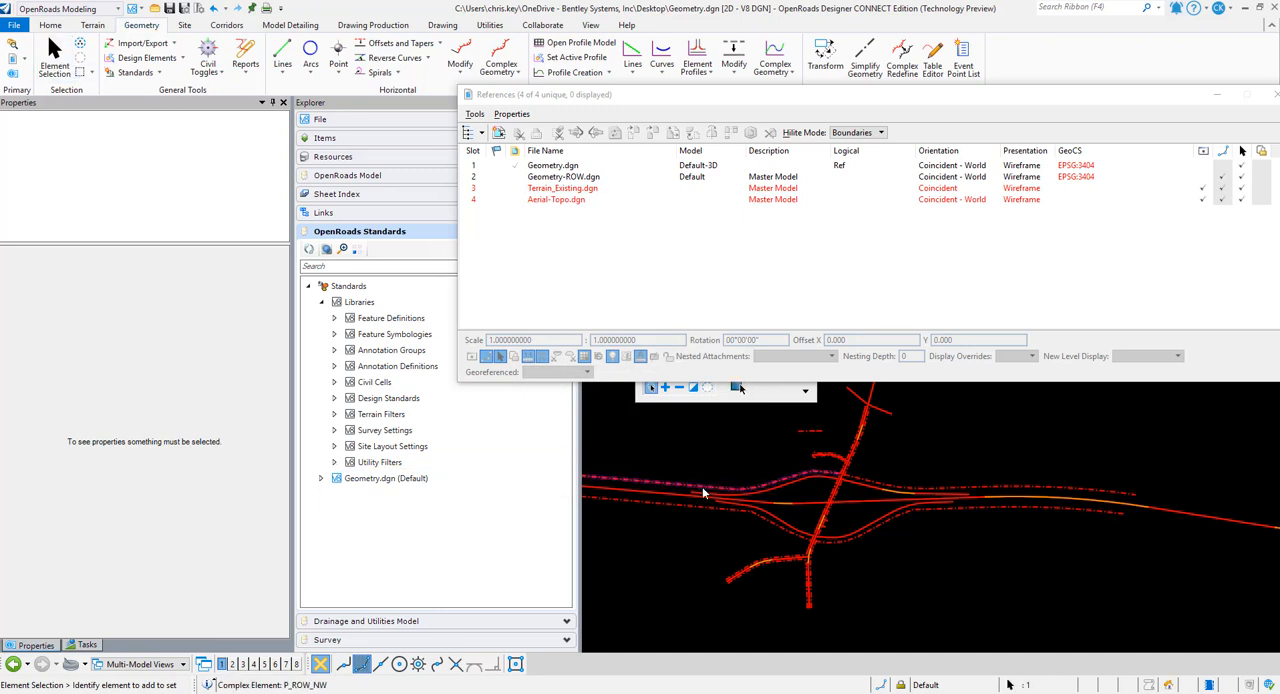
- Select the imported P_ROW_NW line and expand its Complex Element properties showing the P_ROW feature definition
left_click(704, 488)
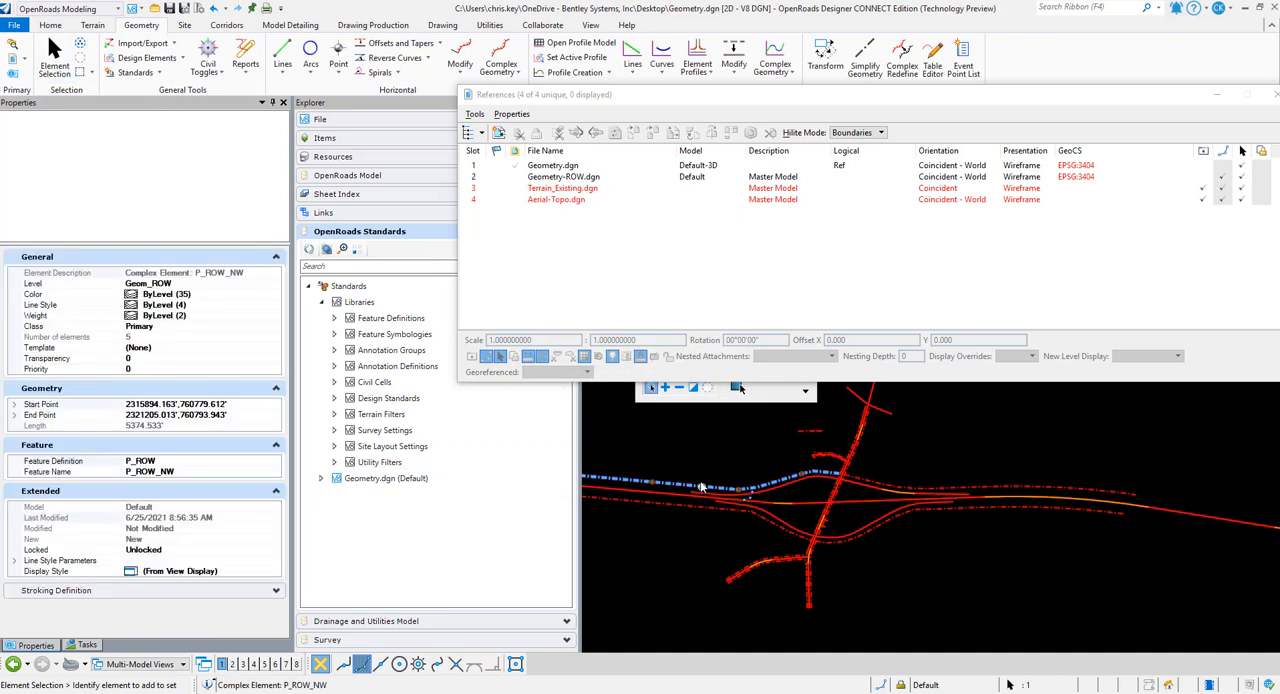
left_click(700, 488)
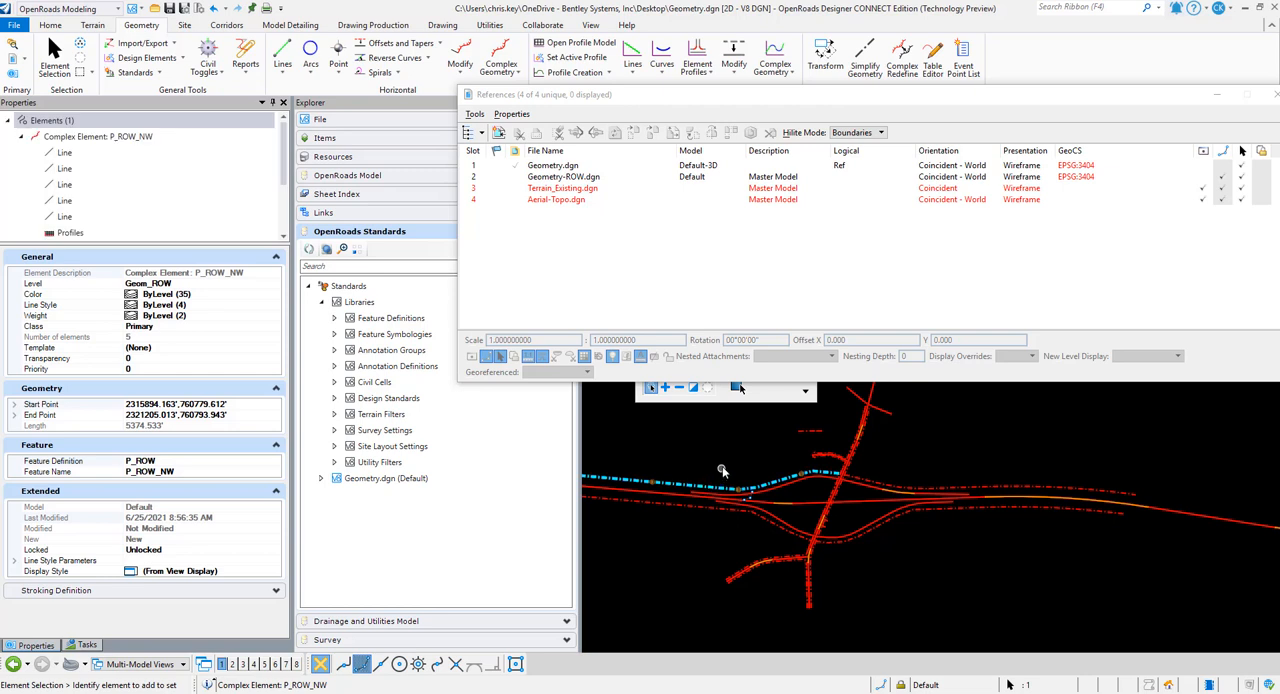